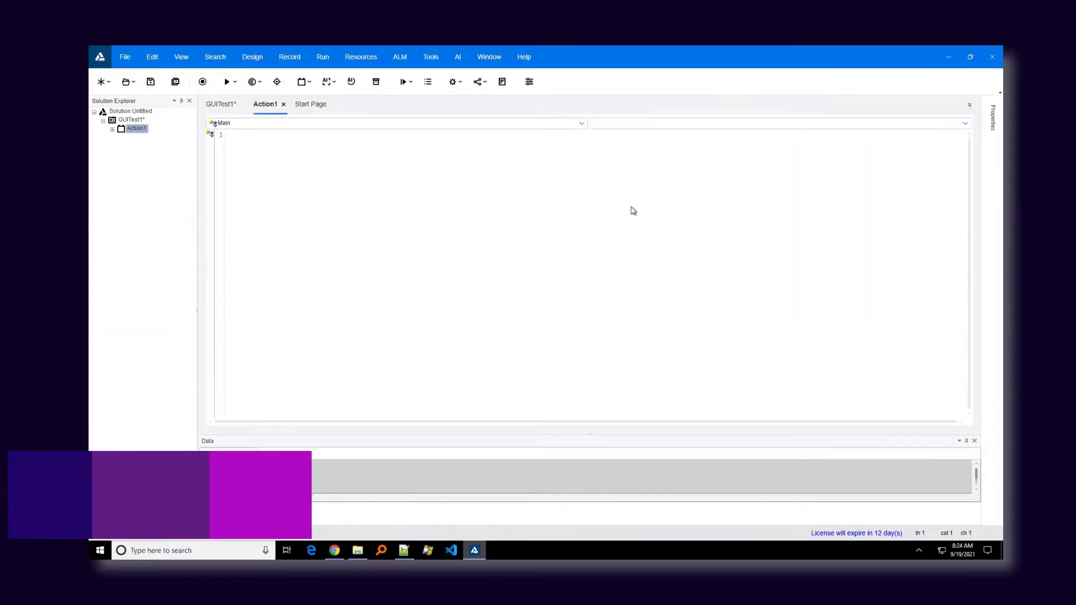
# - Choose AI Model Update from the AI menu
pyautogui.click(457, 56)
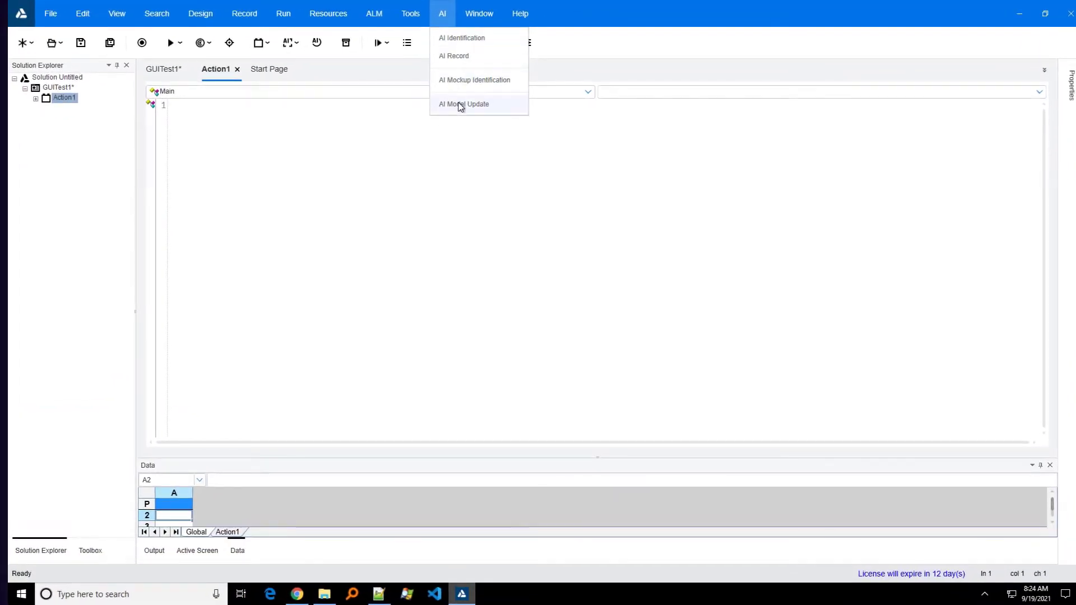
pyautogui.click(464, 104)
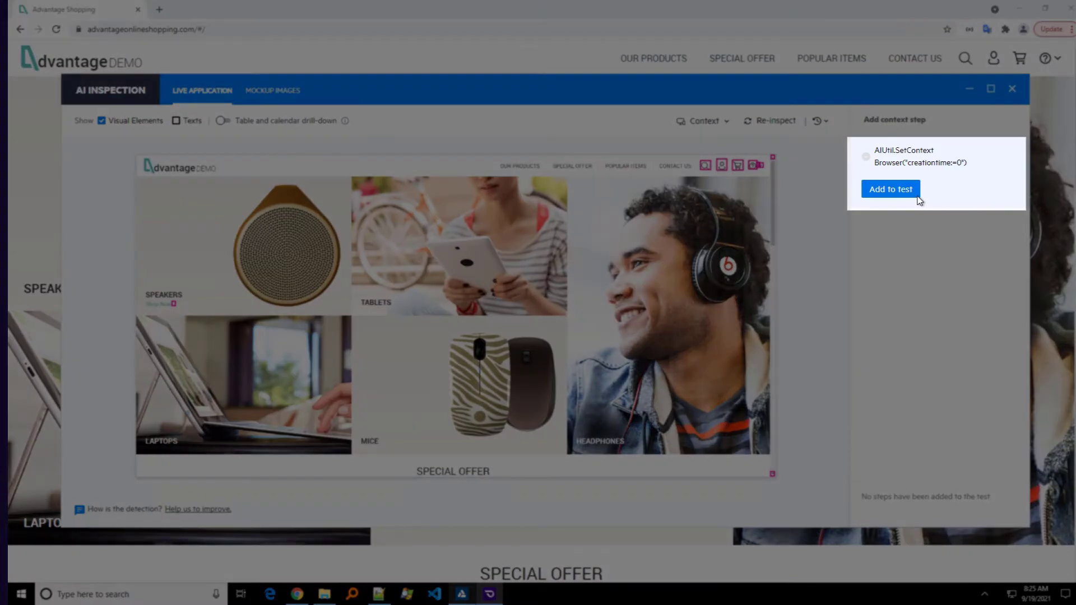
# - Add the browser context step, then the profile icon step edited to Position Right 1
pyautogui.click(889, 189)
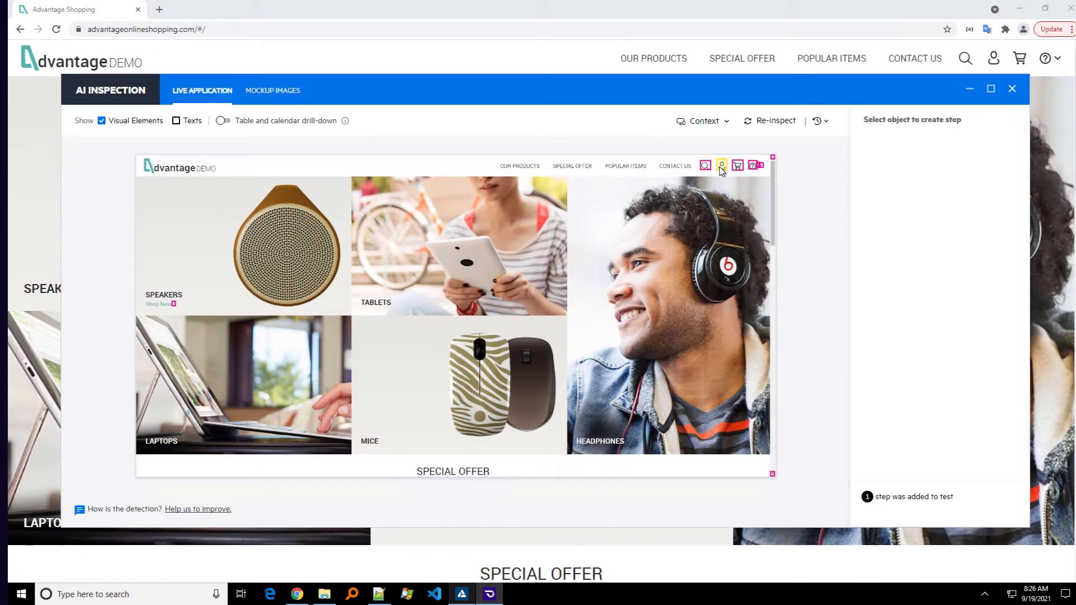
pyautogui.click(720, 166)
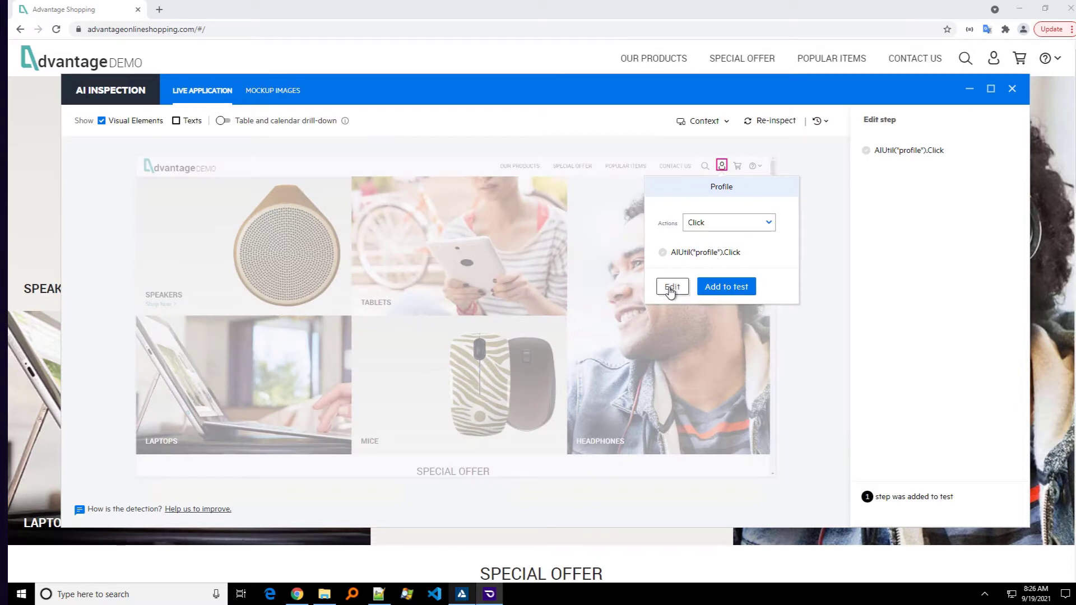
pyautogui.click(671, 288)
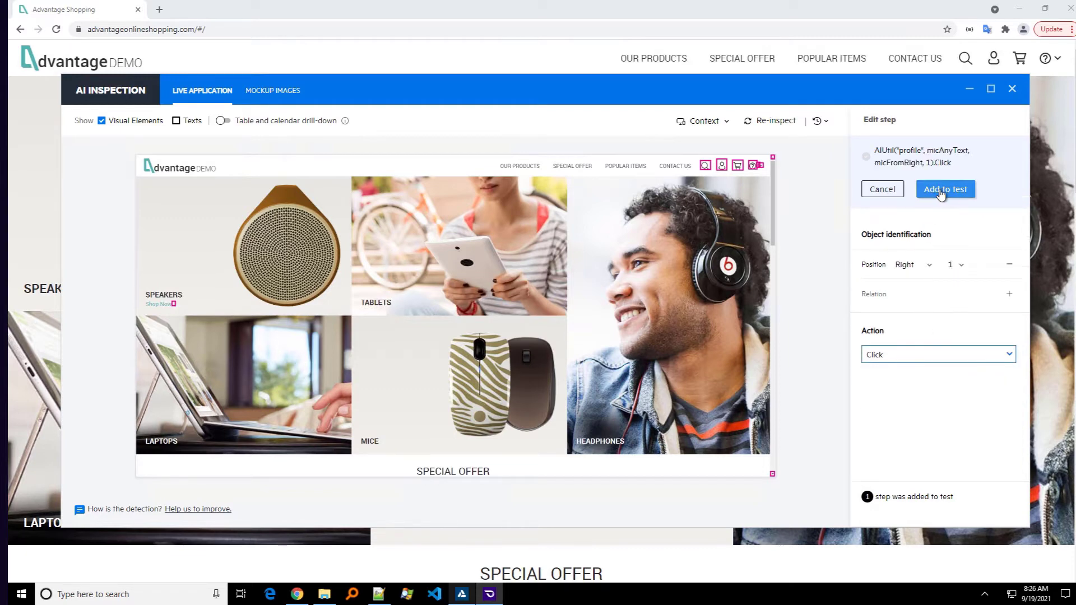
pyautogui.click(944, 189)
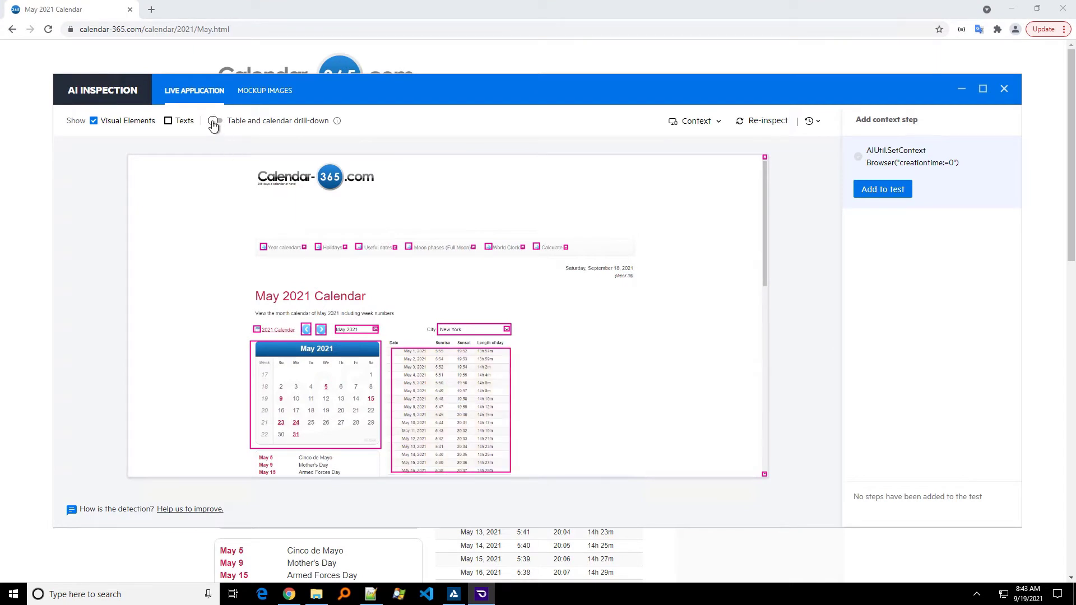
# - Switch on the Table and calendar drill-down toggle in AI Inspection
pyautogui.click(214, 121)
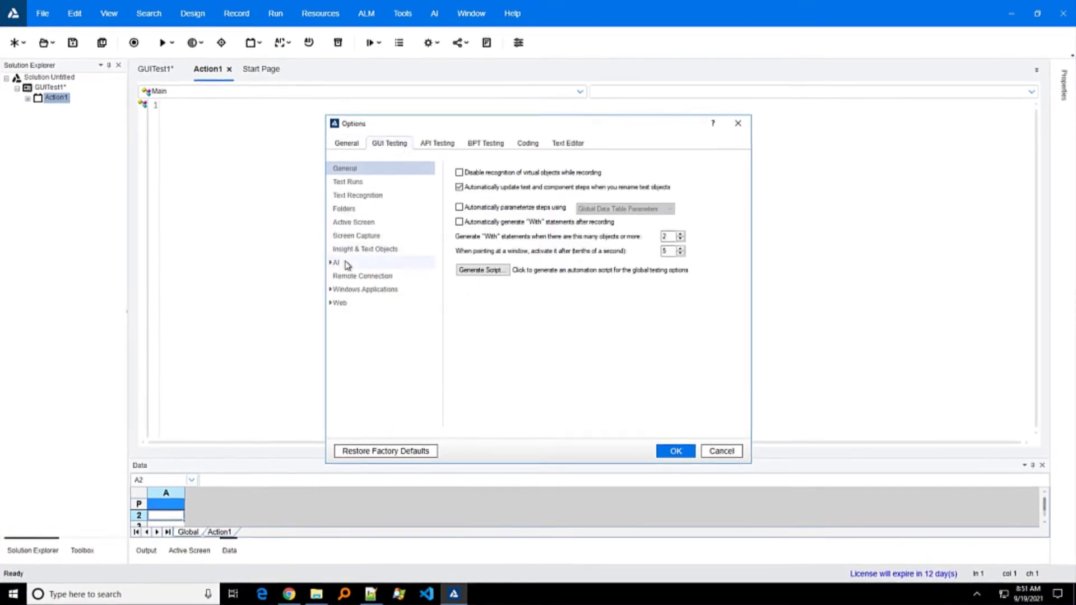
# - Show the AI OCR settings and expand OCR Languages, with English selected
pyautogui.click(335, 263)
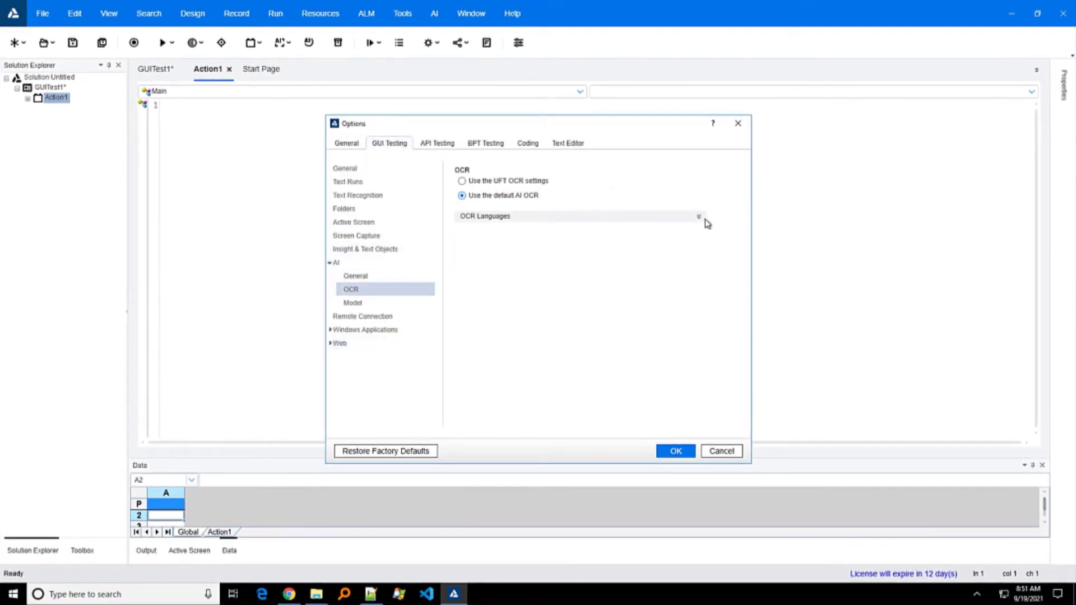
pyautogui.click(698, 216)
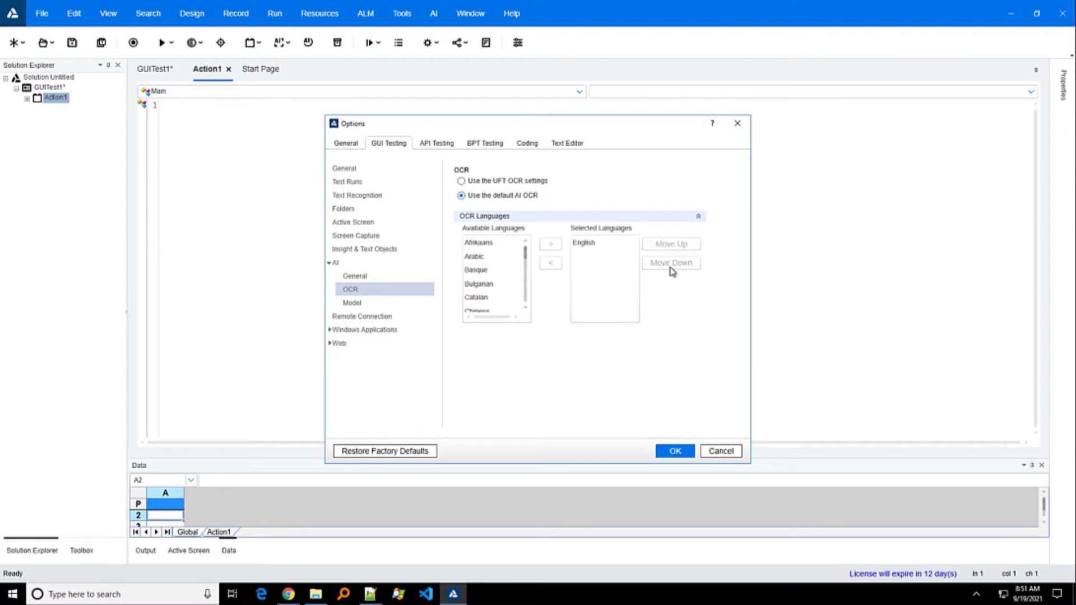
pyautogui.click(673, 450)
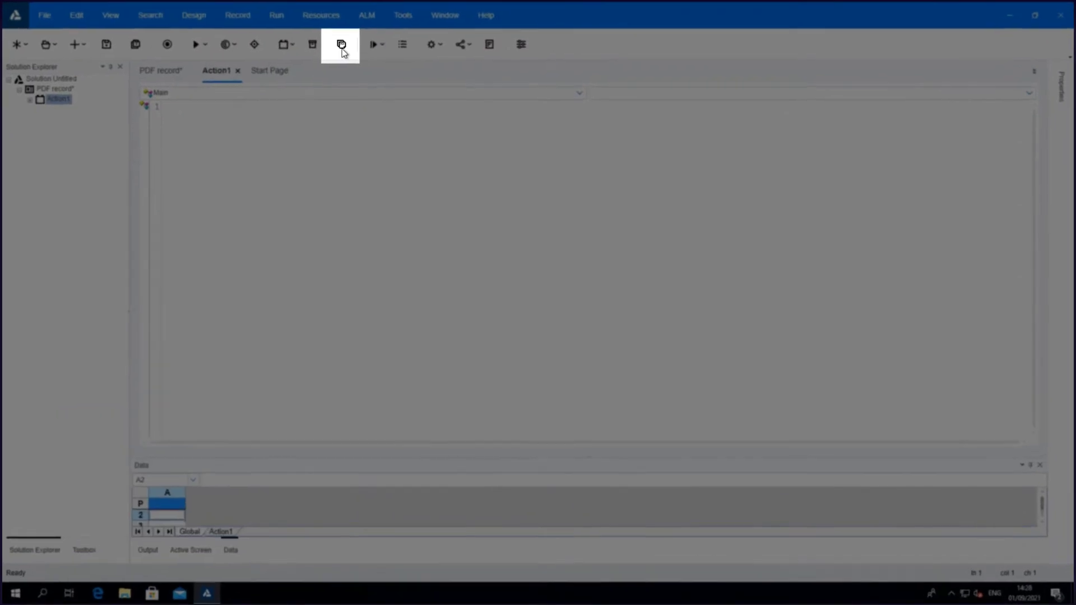
# - Open TestPDF.pdf in the PDF Testing Utility
pyautogui.click(340, 44)
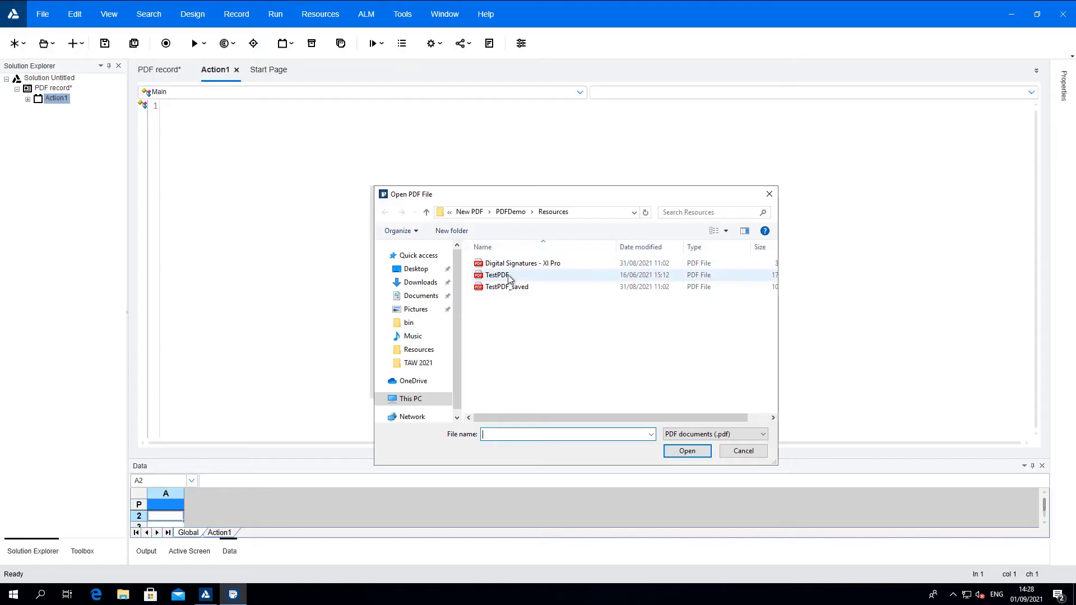
pyautogui.click(495, 275)
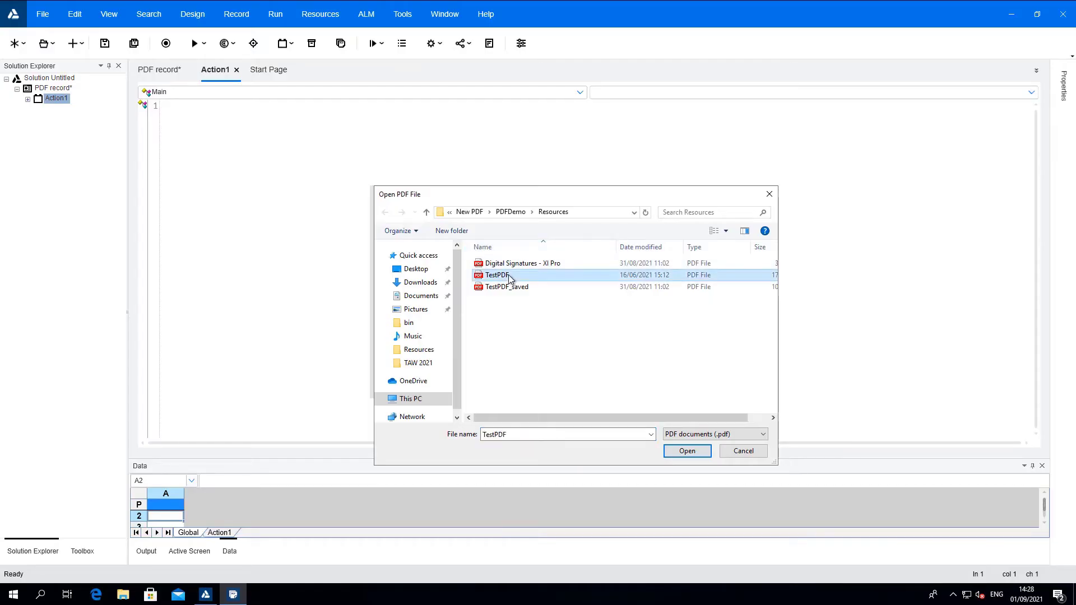
pyautogui.click(686, 450)
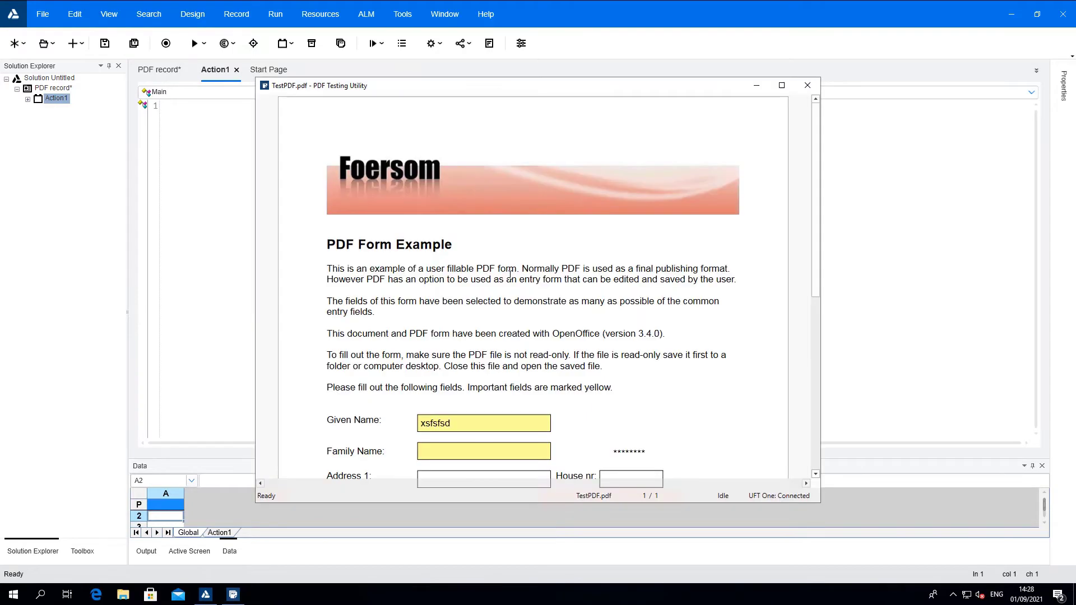